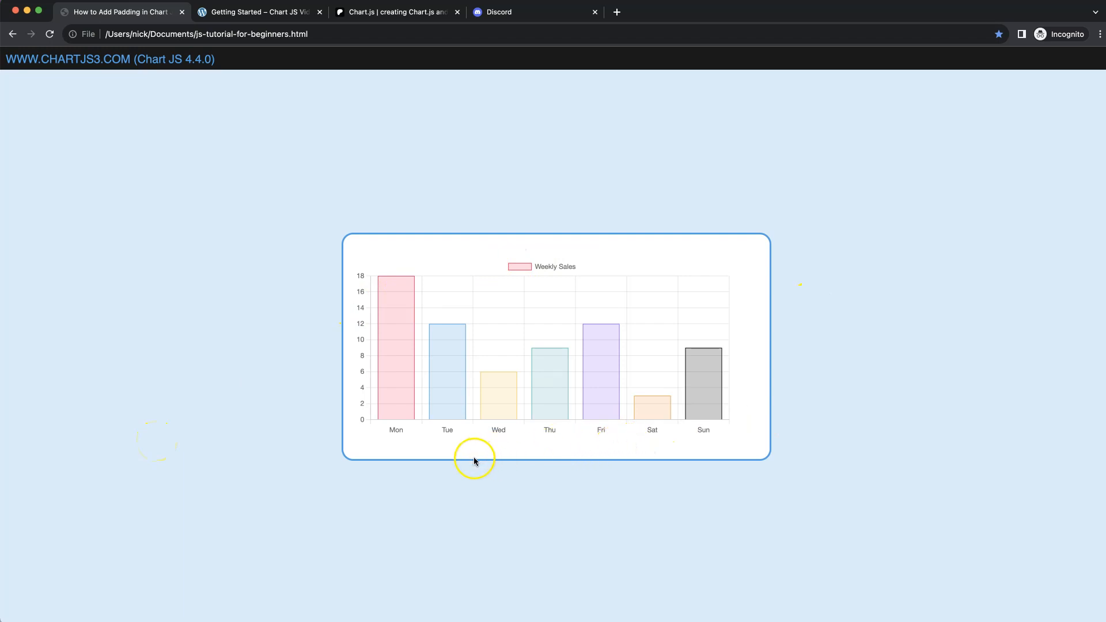
mouse_move(358, 334)
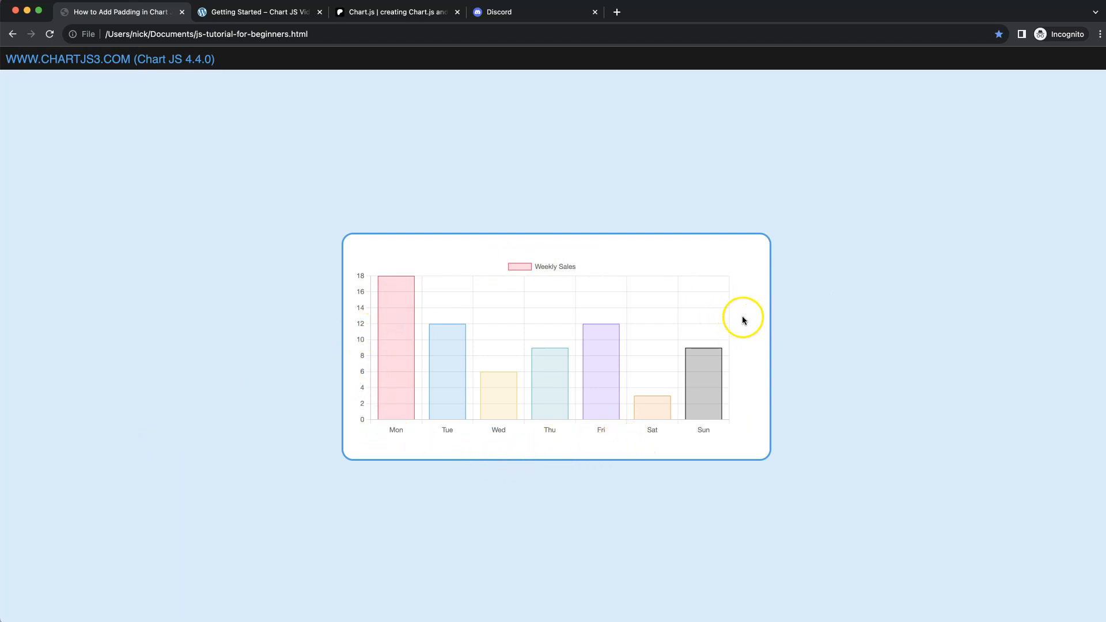
mouse_move(541, 256)
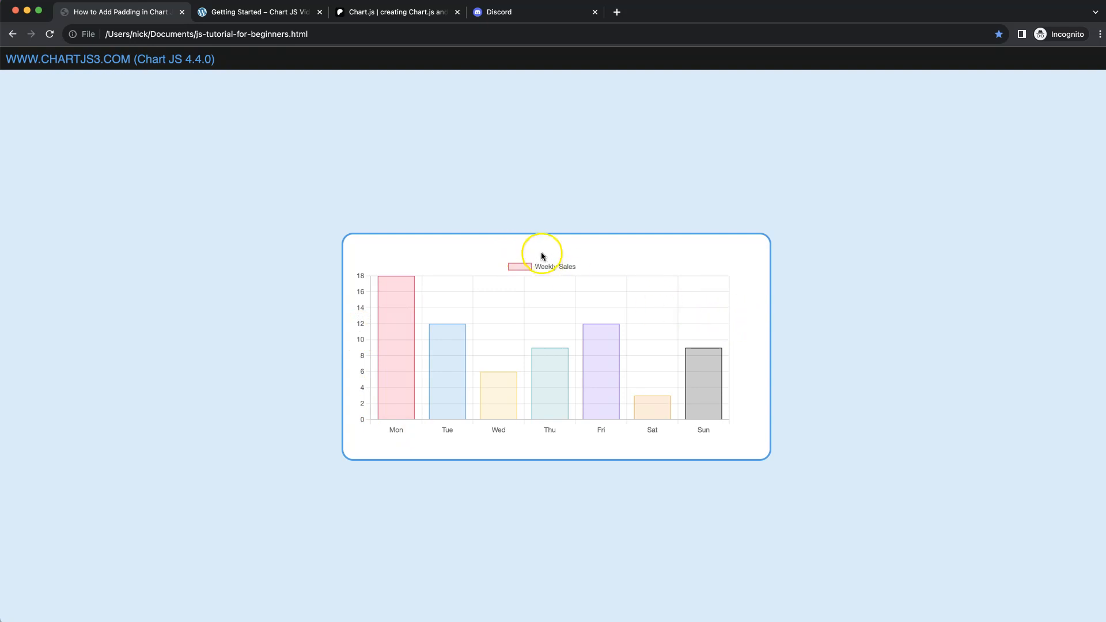
mouse_move(335, 184)
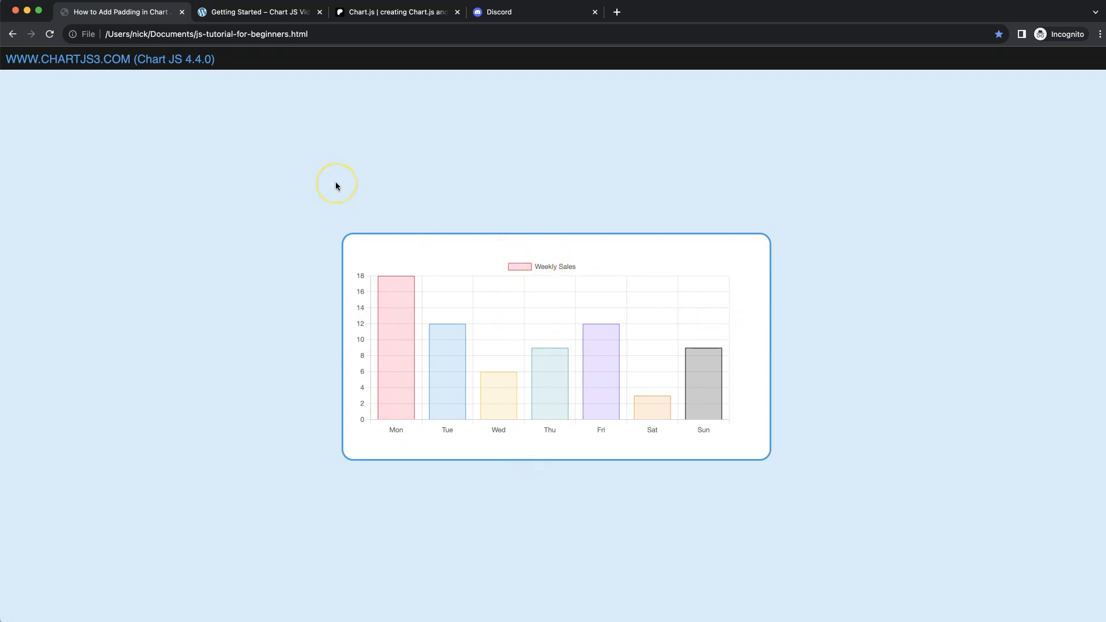
mouse_move(196, 536)
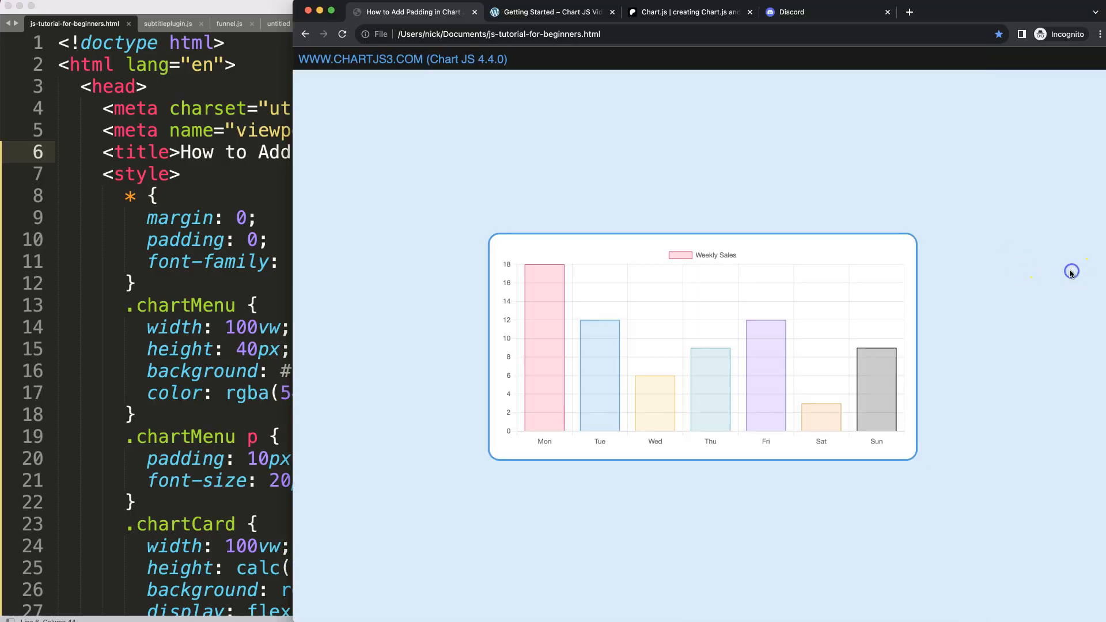
mouse_move(668, 235)
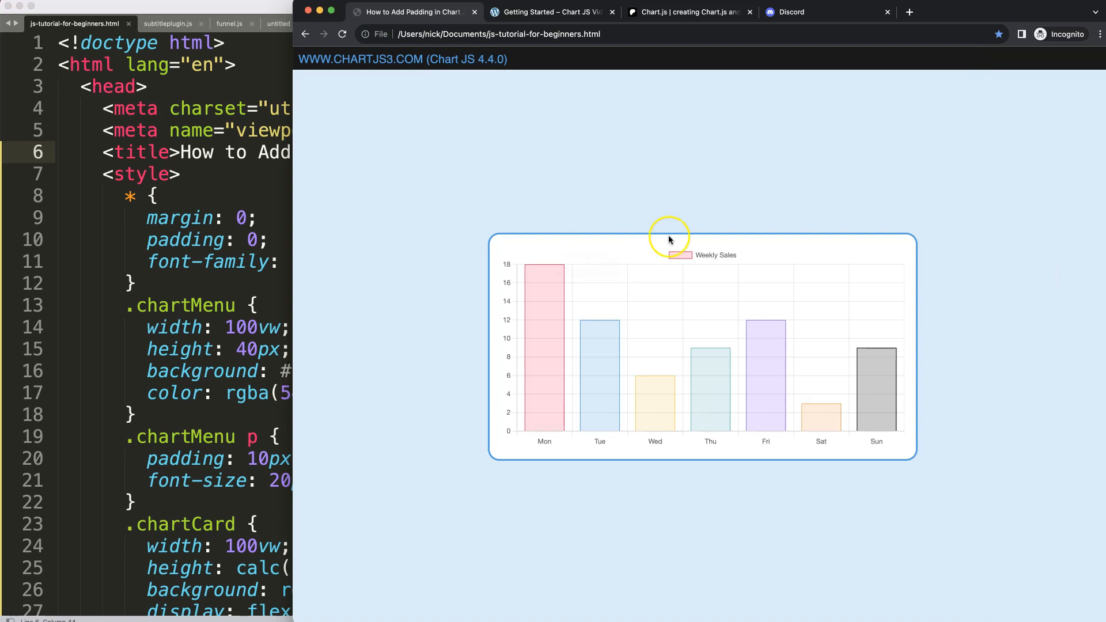
Write layout: { padding: 20 } into the chart options above the scales block.
click(554, 11)
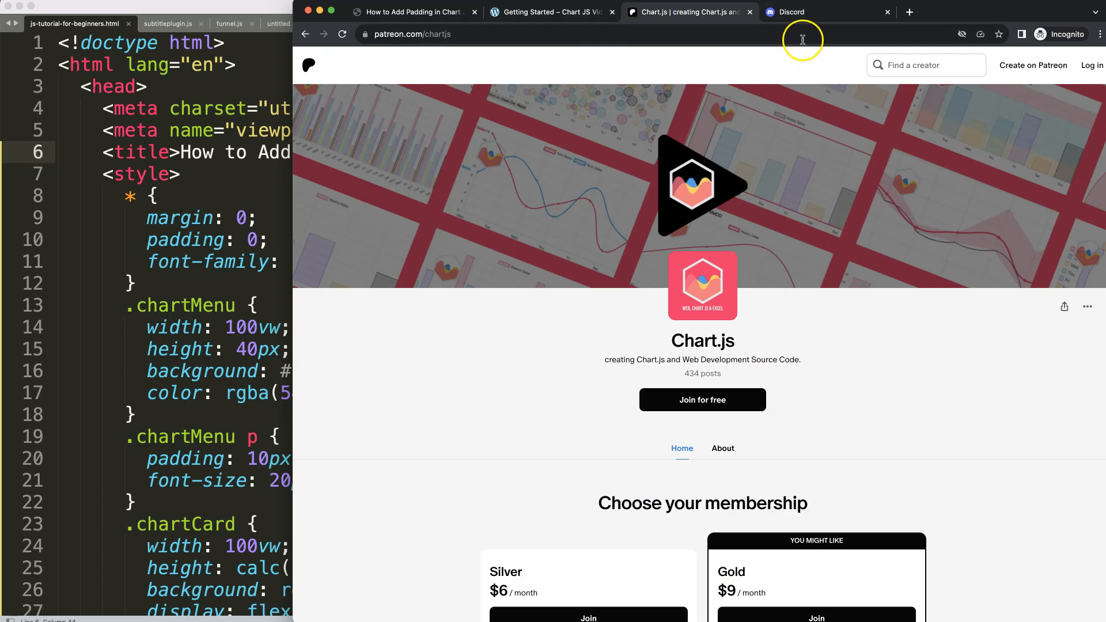
click(811, 11)
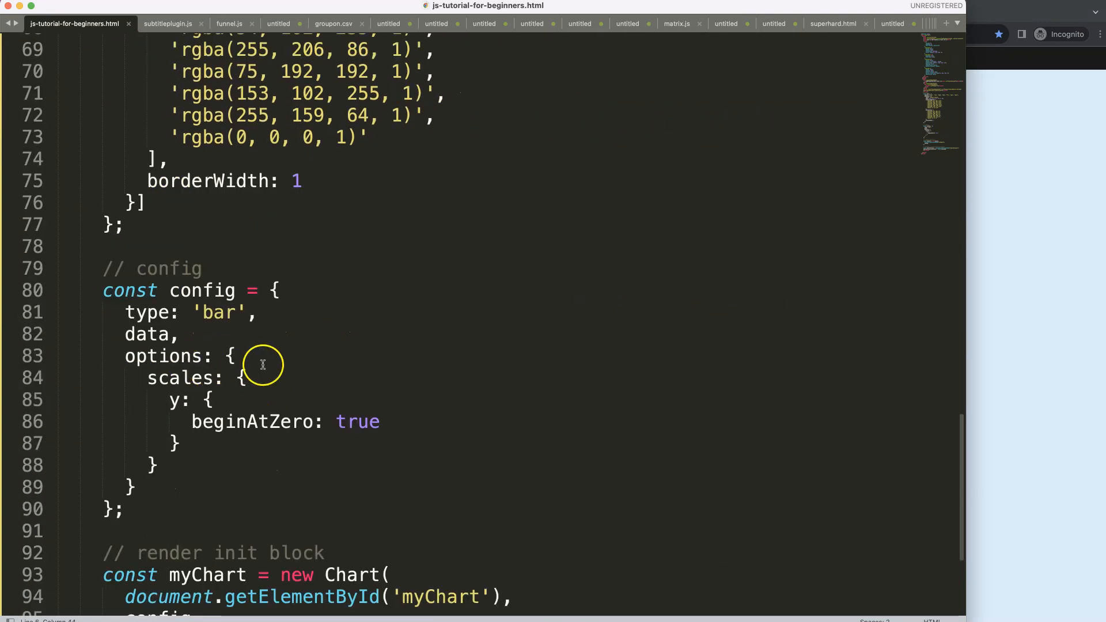
text(lay)
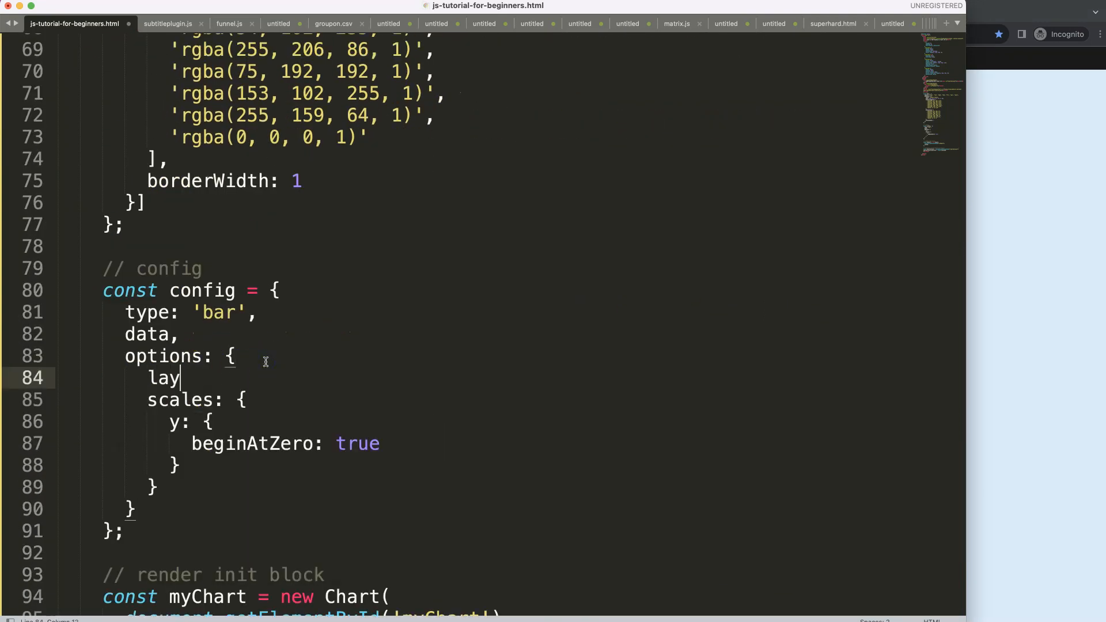
text(out:)
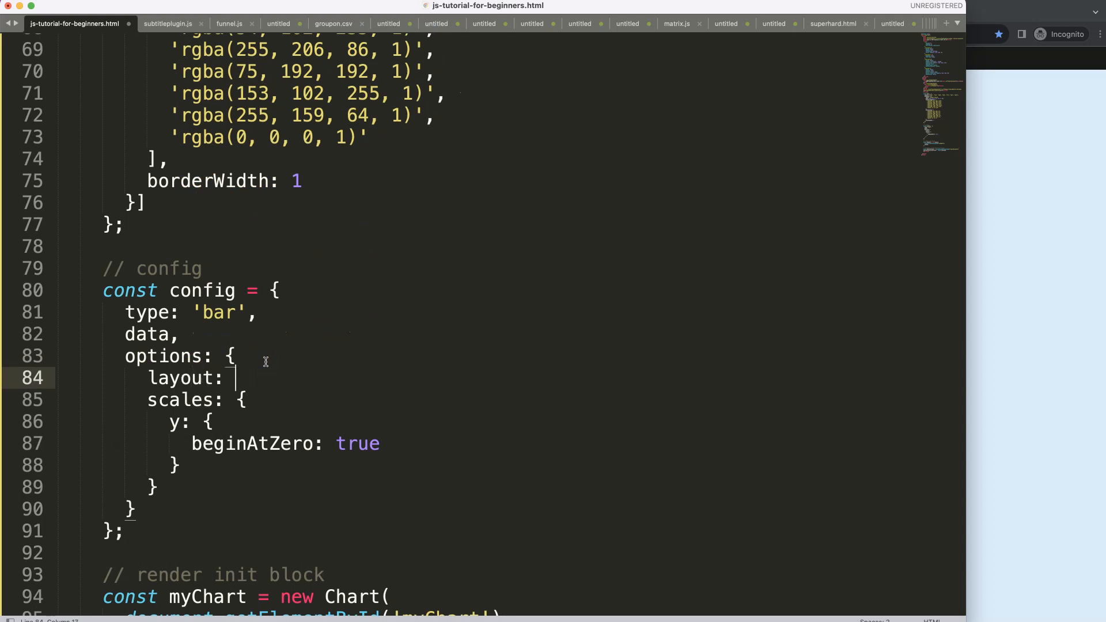
text({)
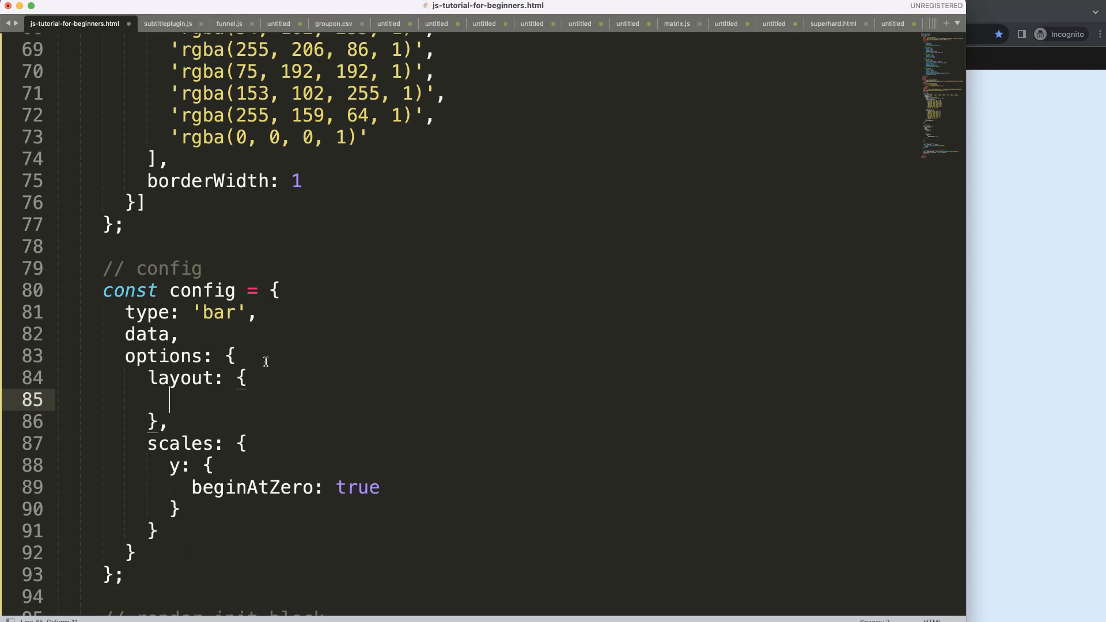
text(padding:)
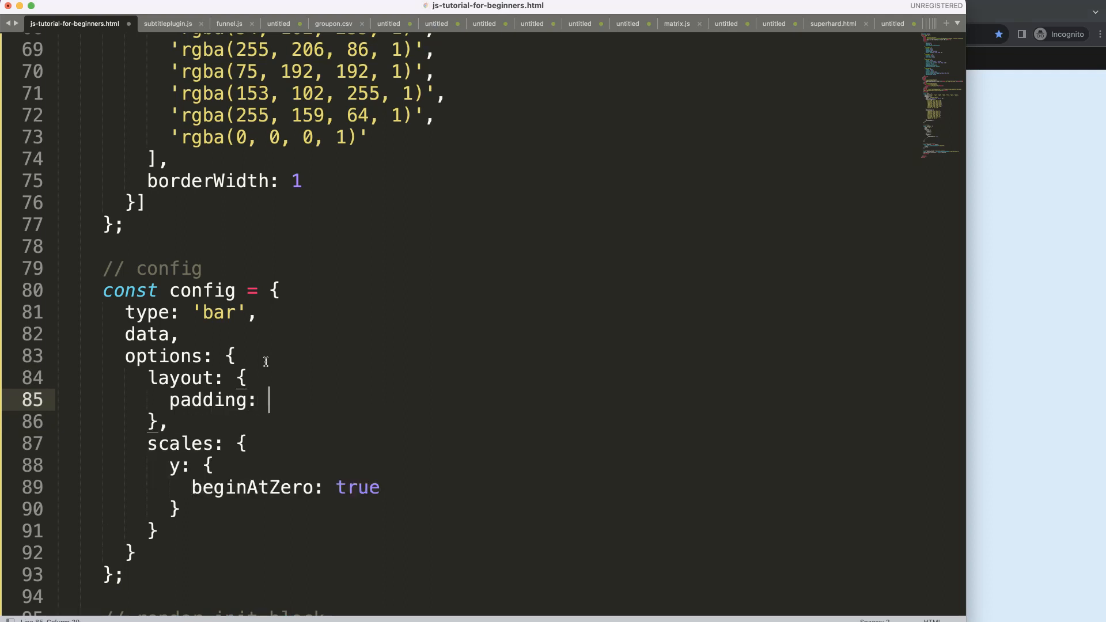
text(20)
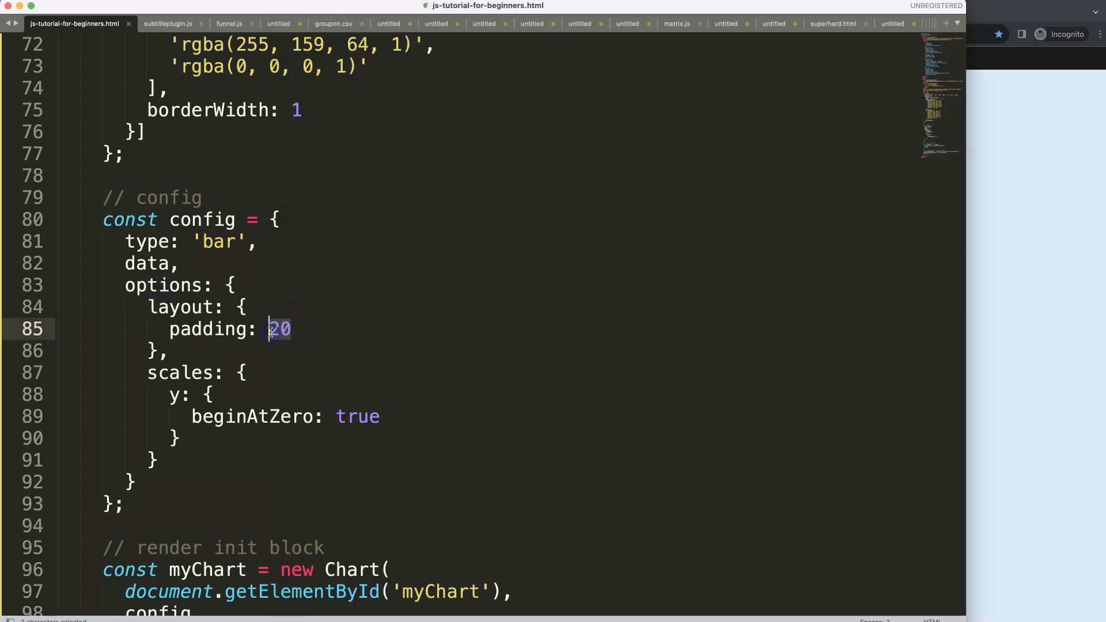
Replace padding 20 with per-side values top: 20, bottom: 20, right: 50.
text({)
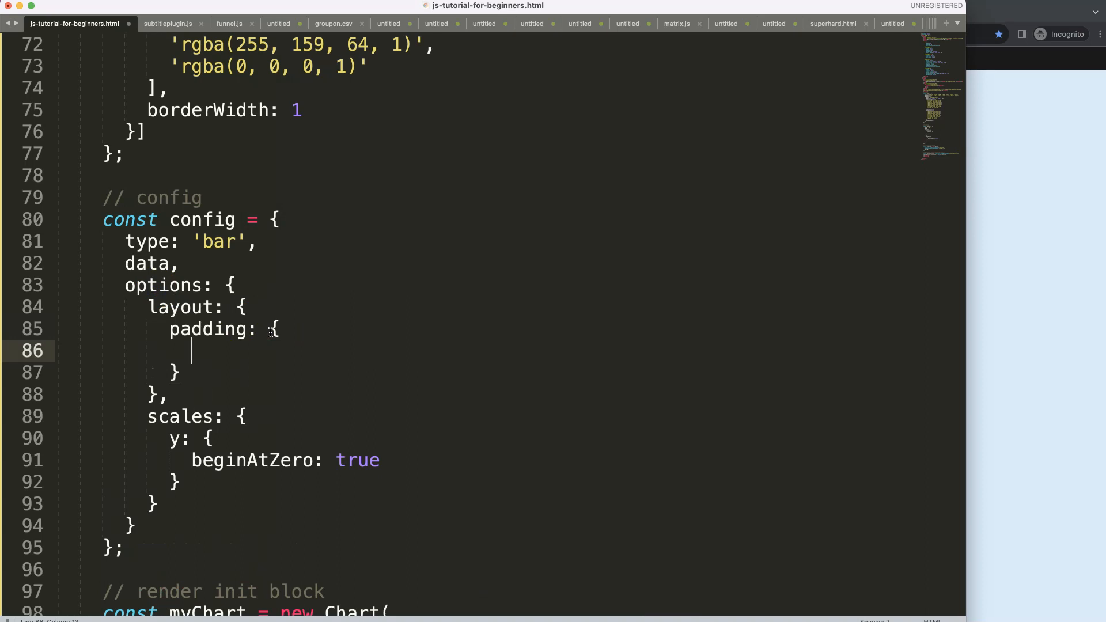
text(top: 20,)
text(bottom: 20,)
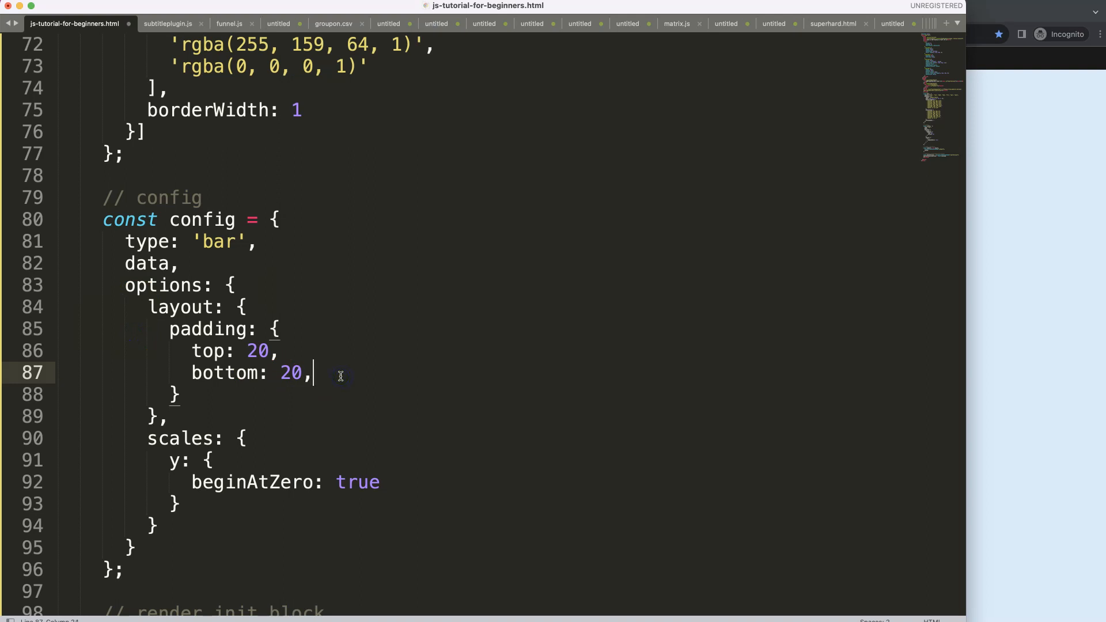
text(right: 50)
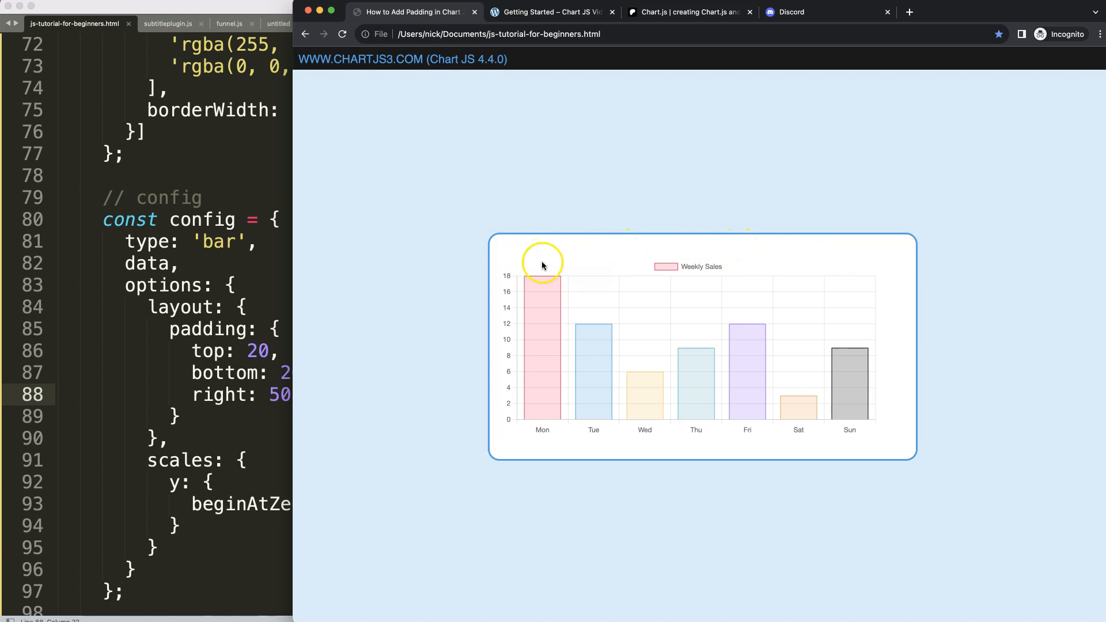
mouse_move(756, 235)
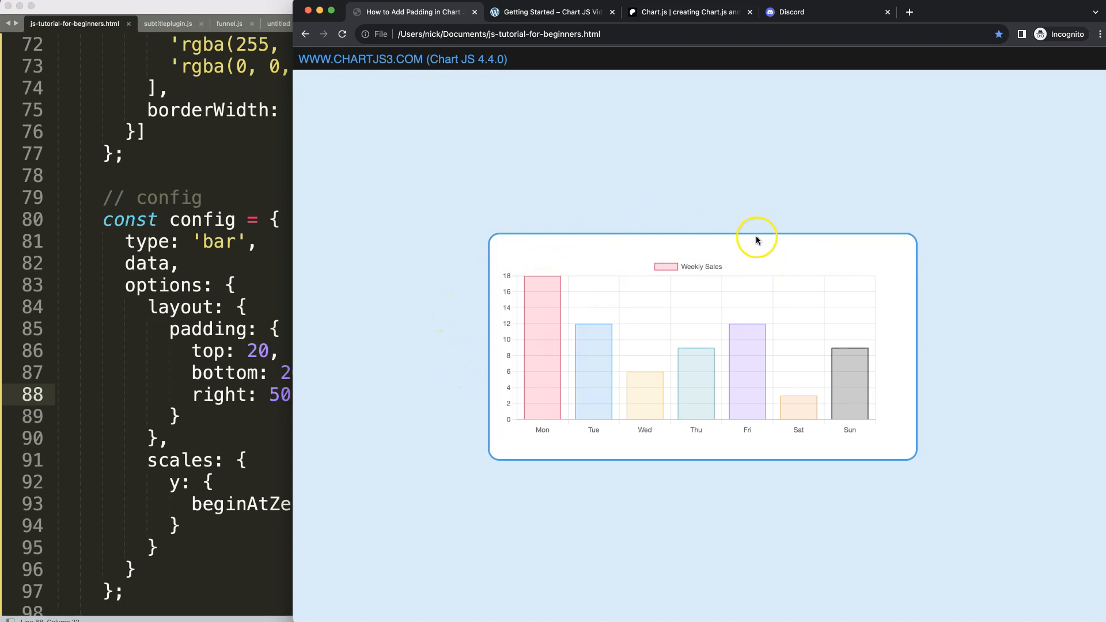